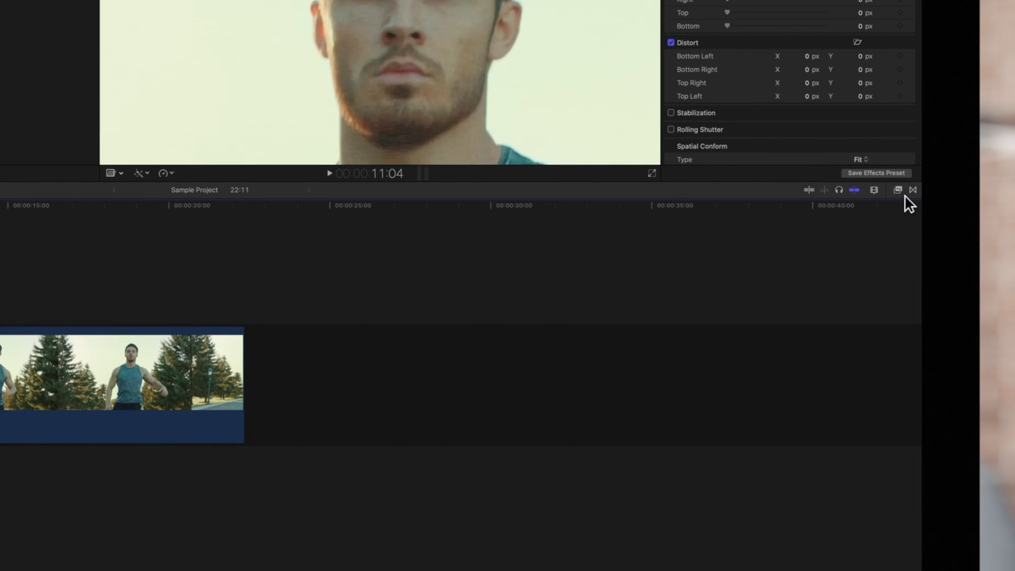
Apply the Basics Noise Reduction video effect to the running_man clip.
left_click(897, 190)
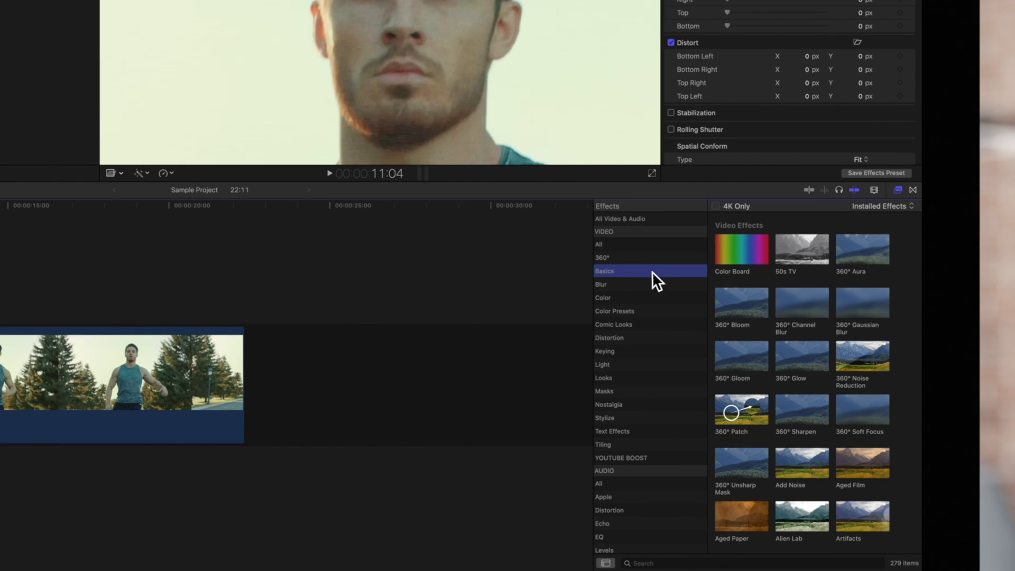
left_click(605, 271)
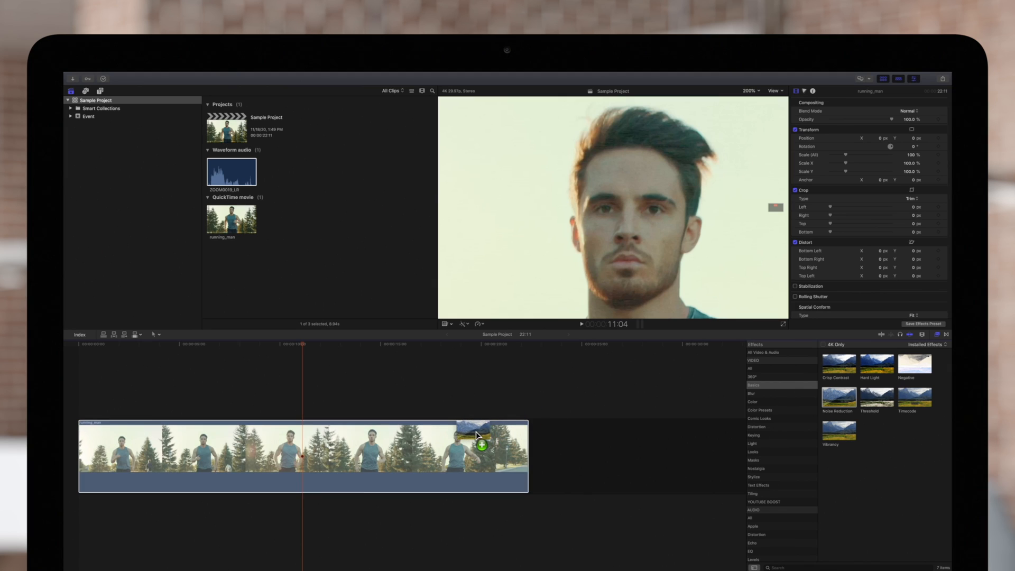
double_click(838, 397)
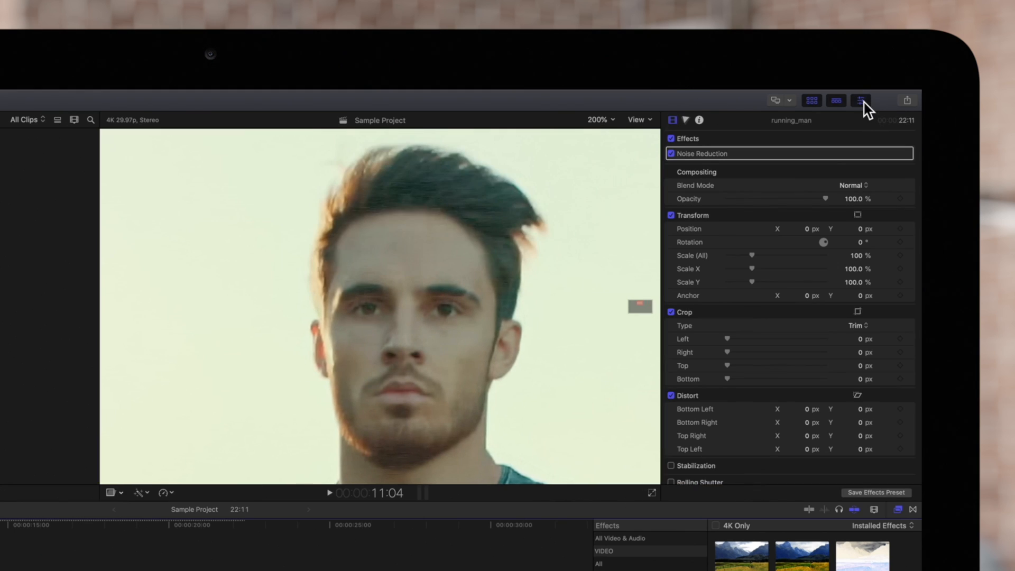
mouse_move(760, 122)
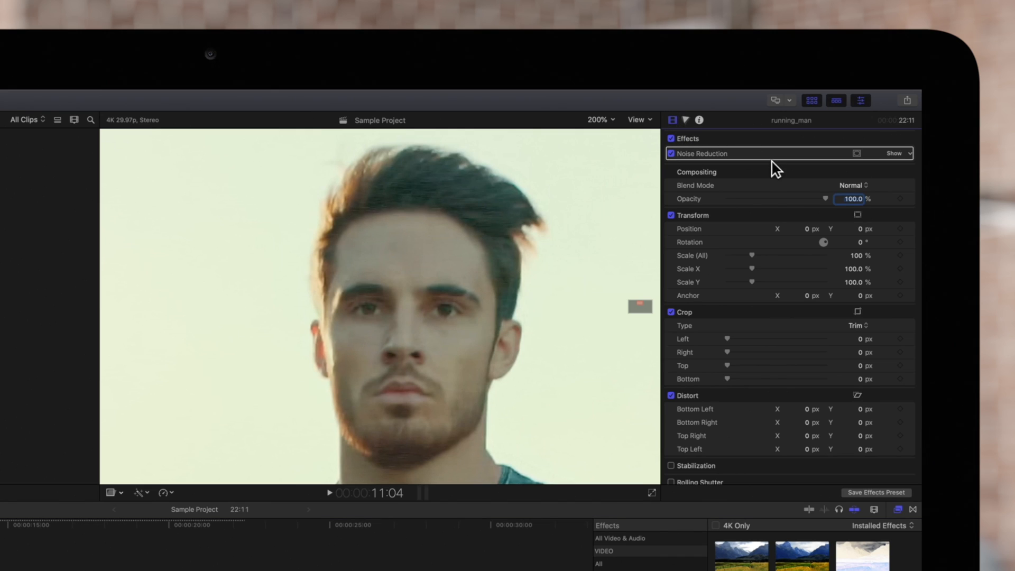
Show the Noise Reduction settings and try Amount at Maximum before settling on Medium.
left_click(893, 153)
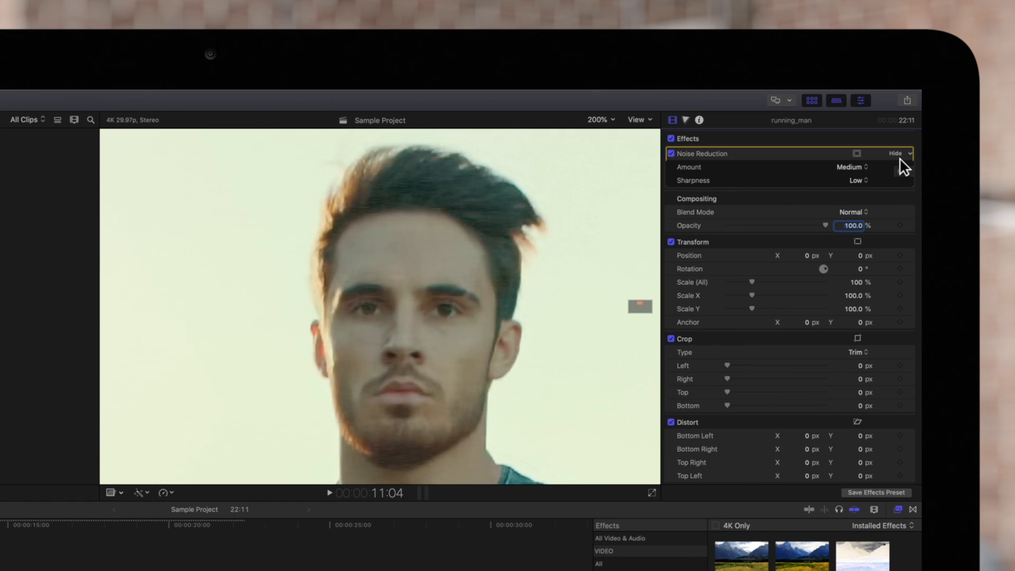
left_click(850, 167)
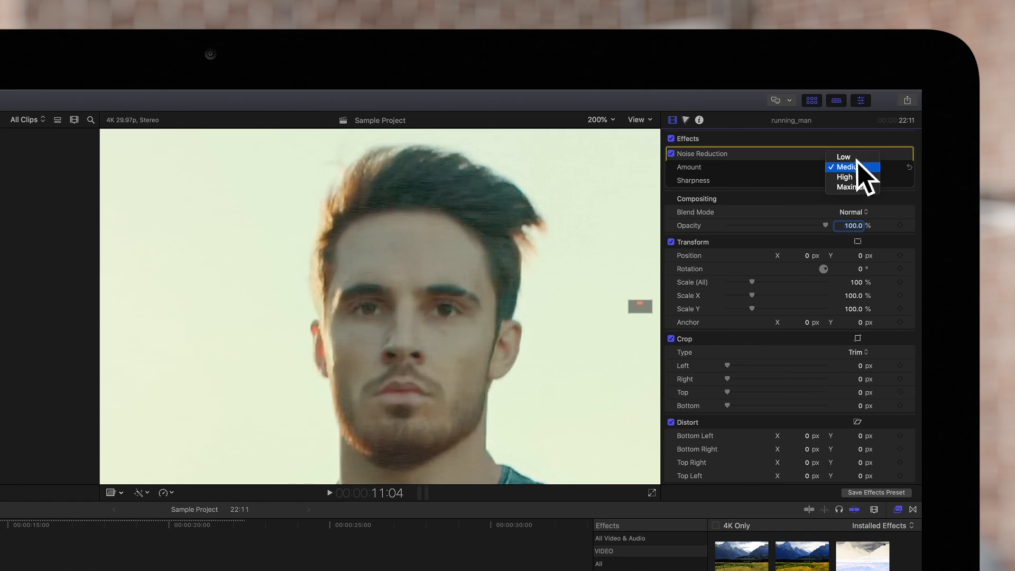
mouse_move(867, 179)
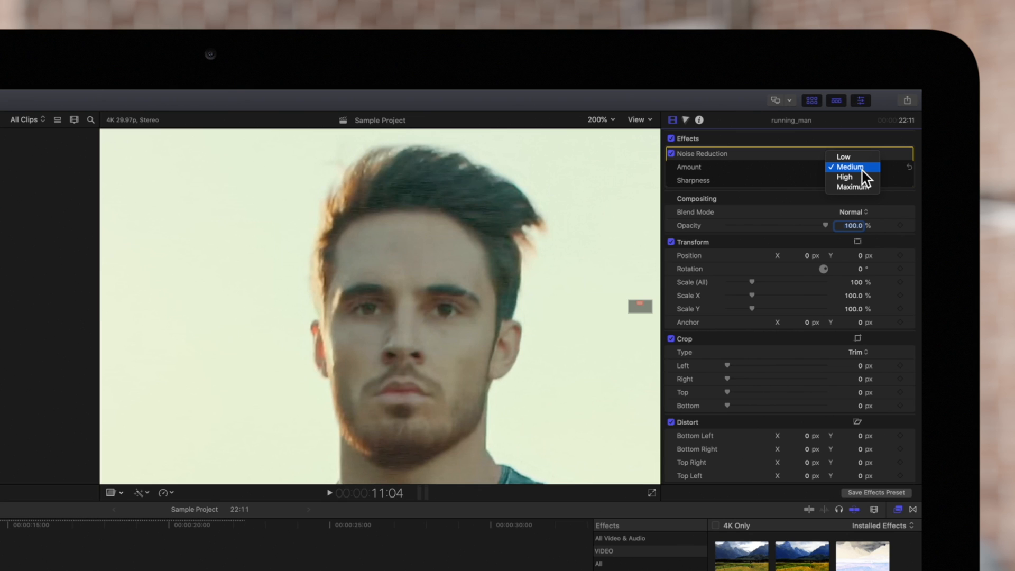
mouse_move(853, 187)
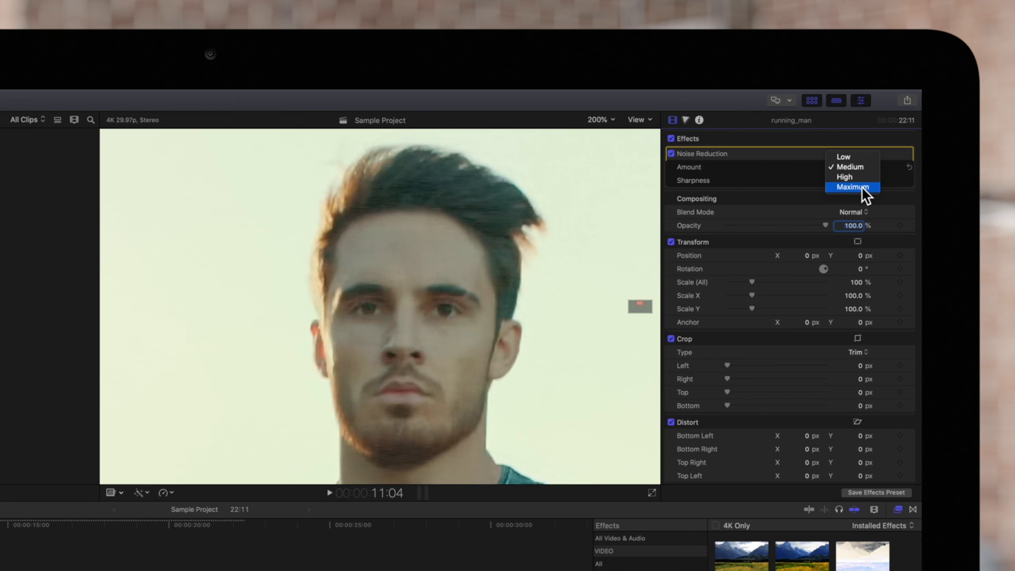
left_click(853, 187)
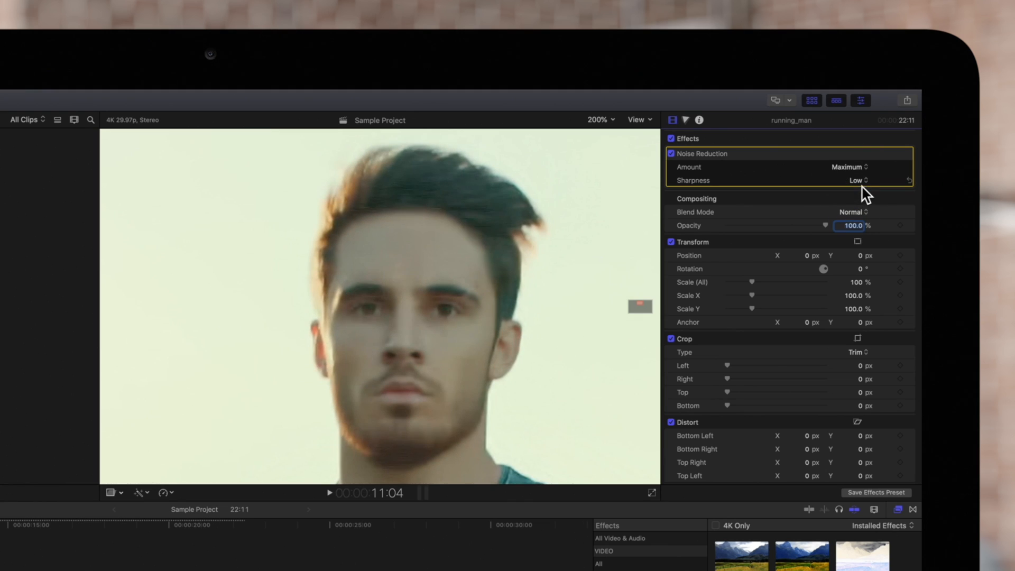
left_click(849, 167)
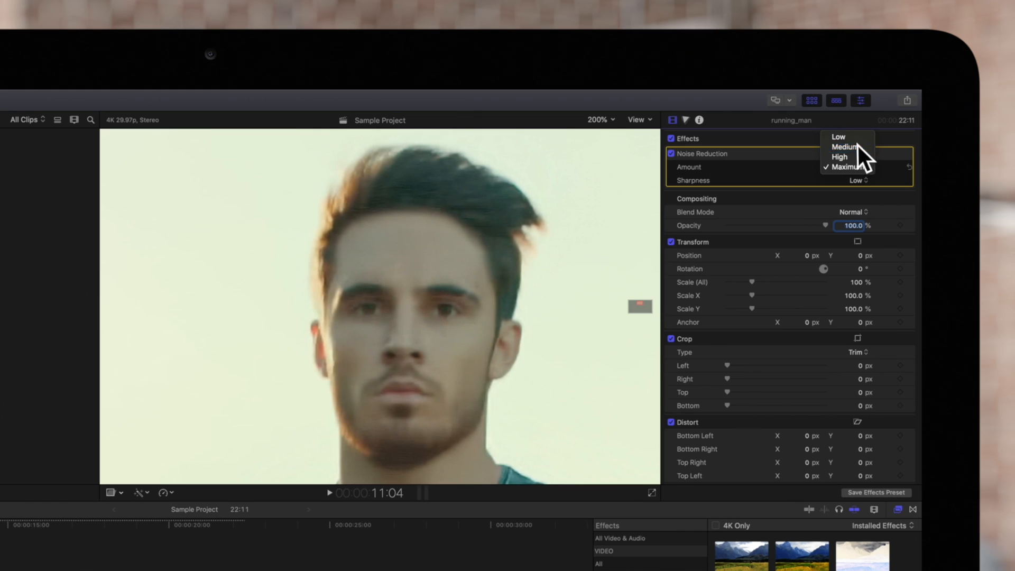
left_click(845, 146)
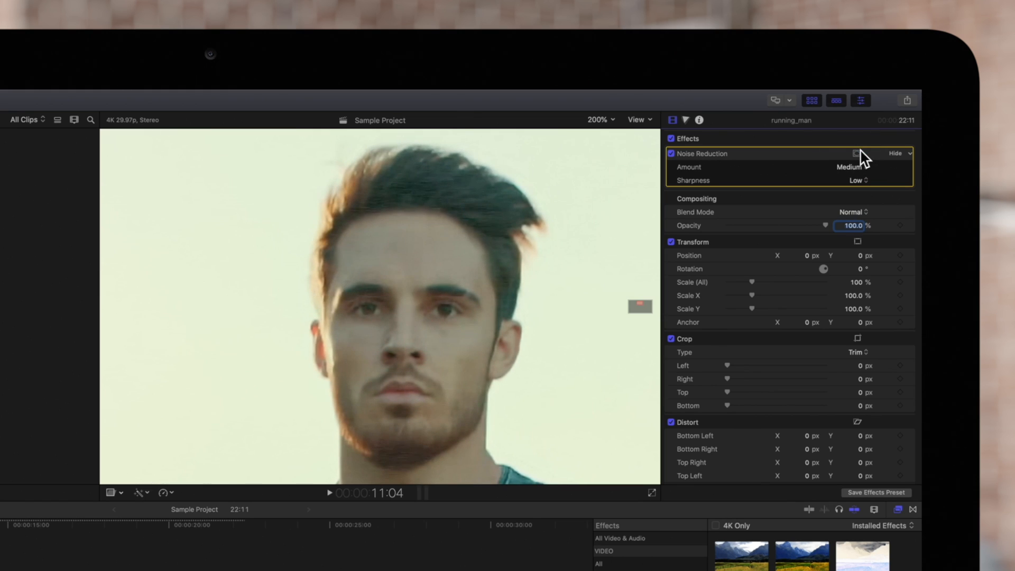
Try Noise Reduction Sharpness at Maximum, then set it to Medium.
left_click(858, 180)
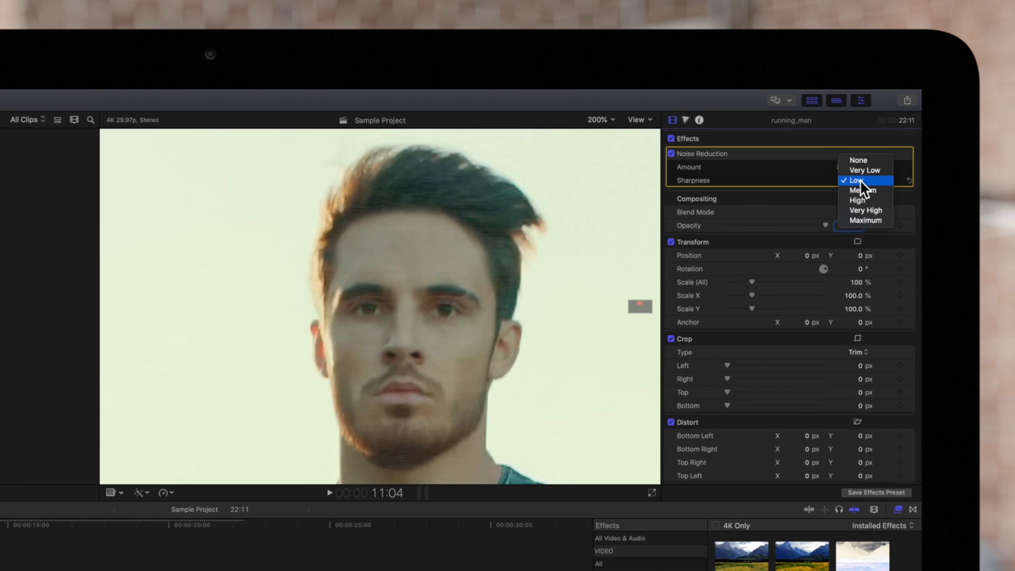
mouse_move(869, 208)
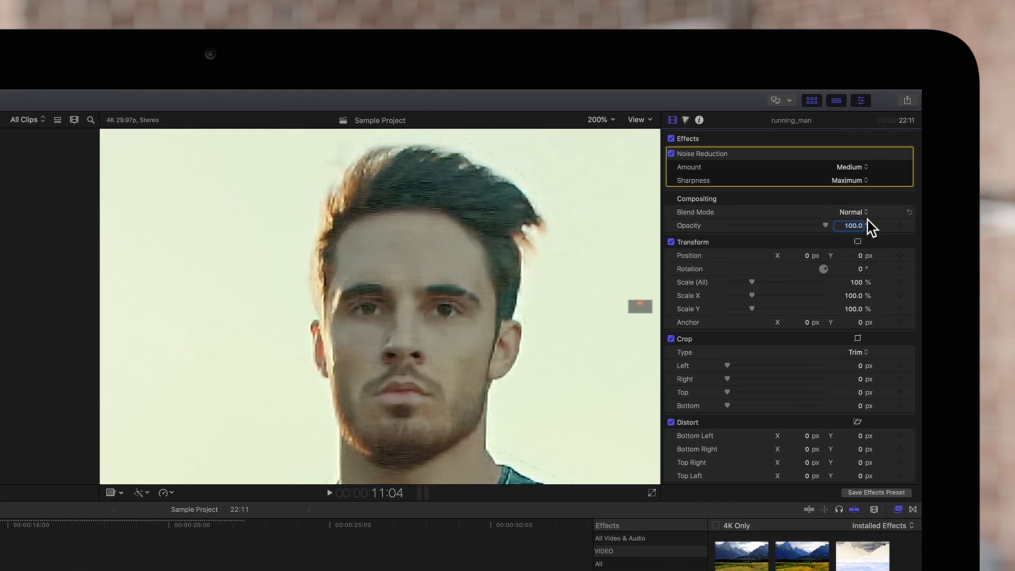
left_click(850, 167)
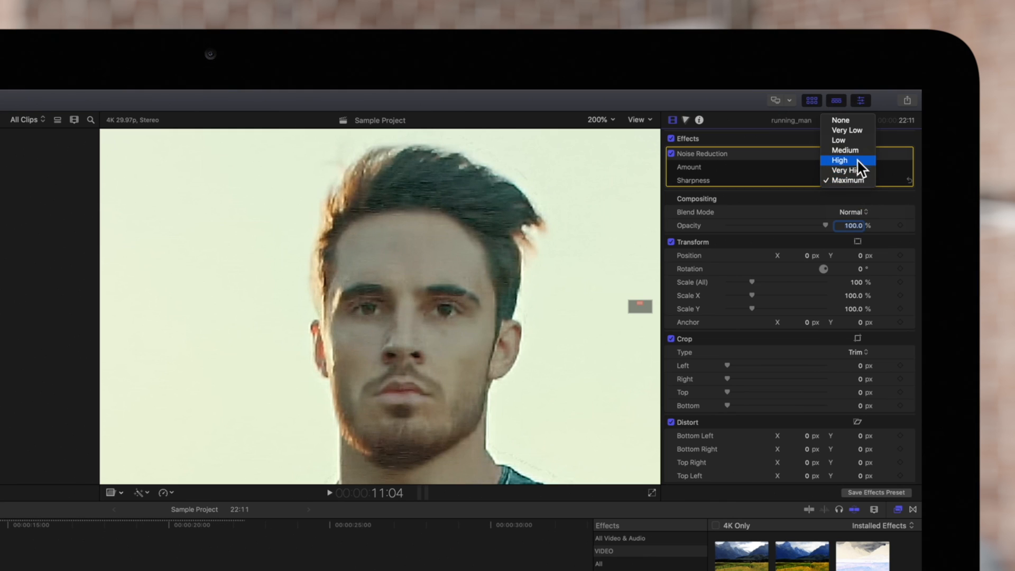
left_click(845, 150)
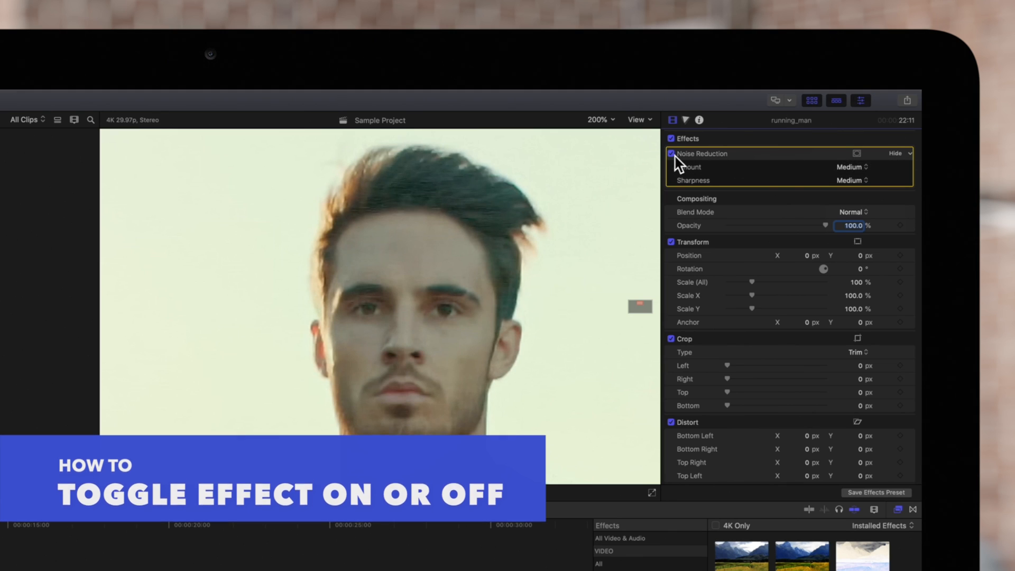
Toggle the Noise Reduction checkbox off and back on to compare the clip.
left_click(671, 153)
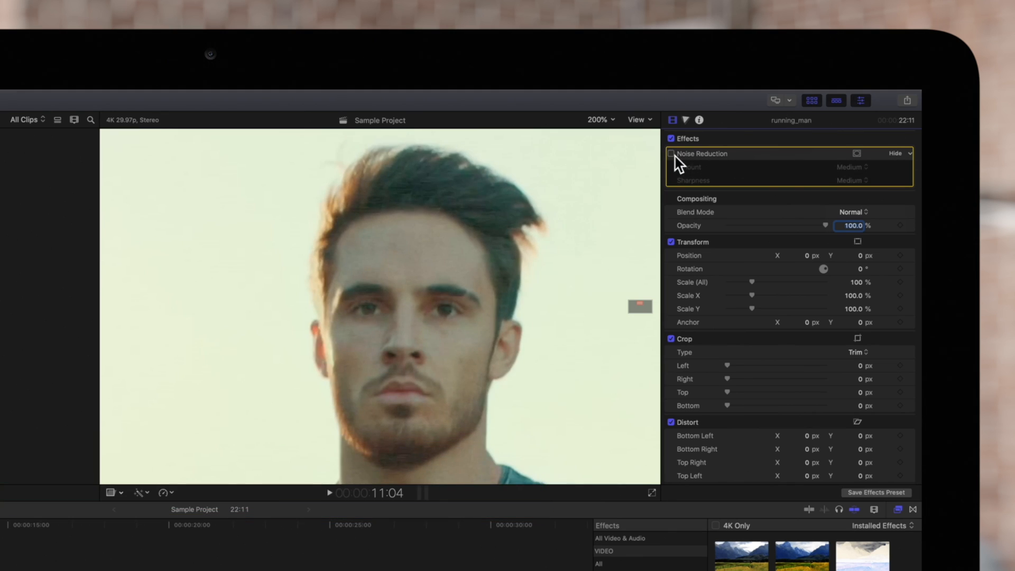
left_click(671, 153)
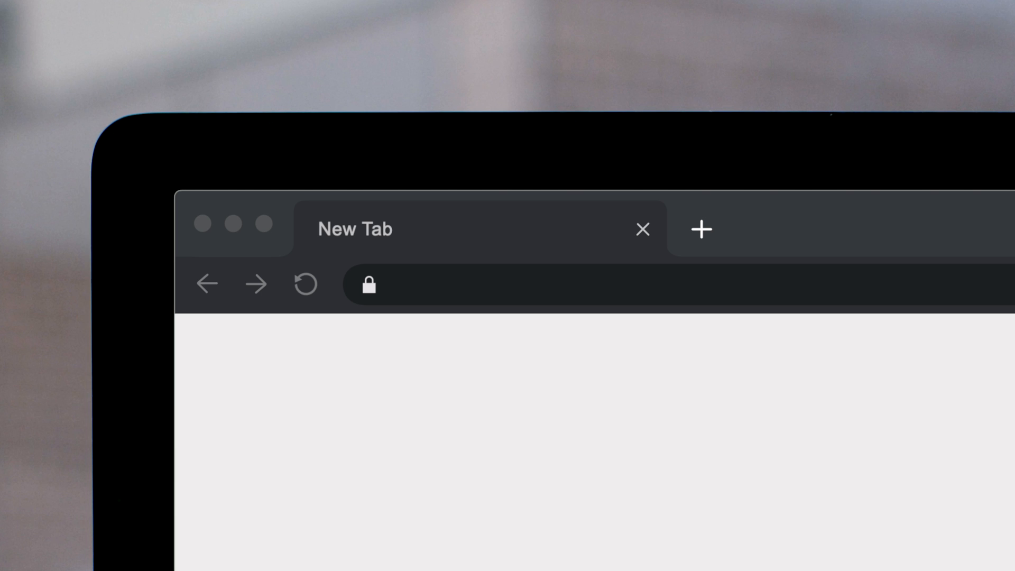
Go to pixelfilmstudios.com and scroll through its Final Cut Pro X plugin catalog.
type("pixelfilmstudios.com")
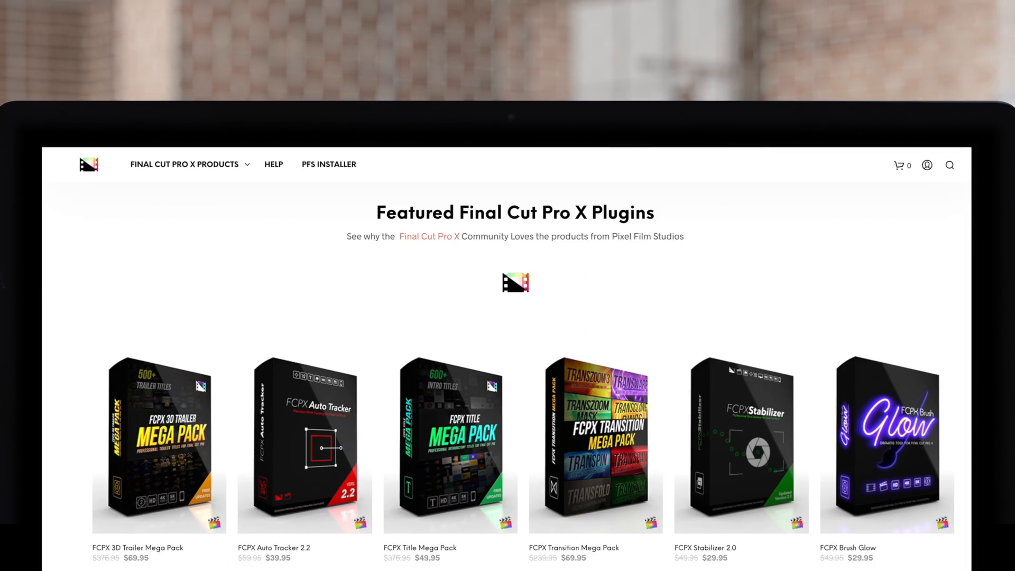
scroll("down", 3)
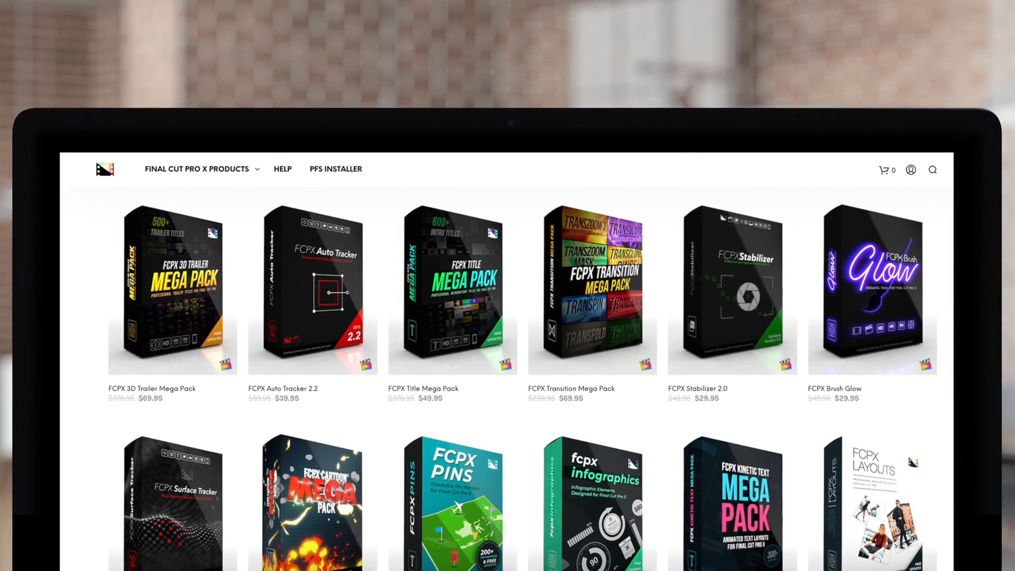
scroll("down", 3)
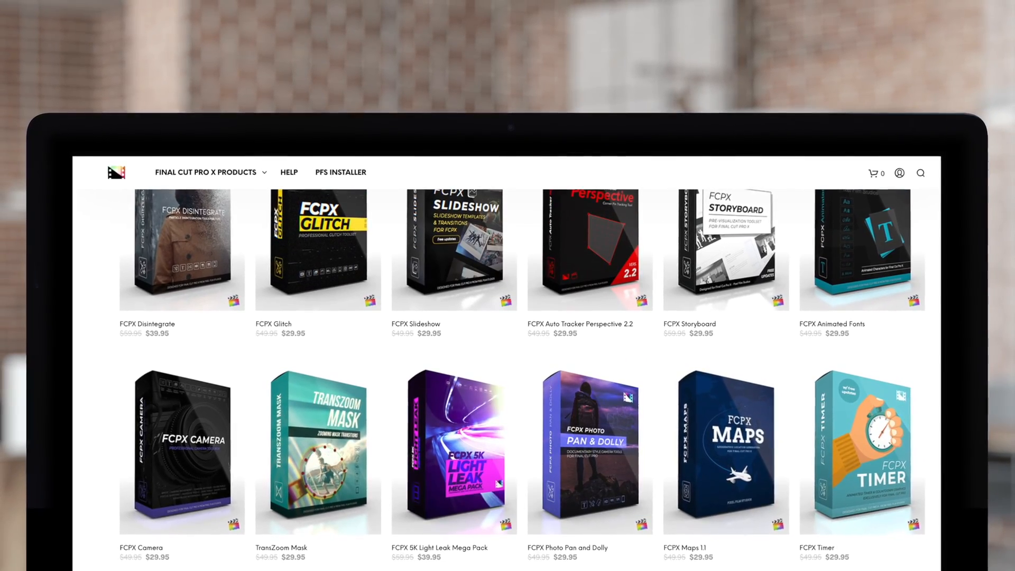